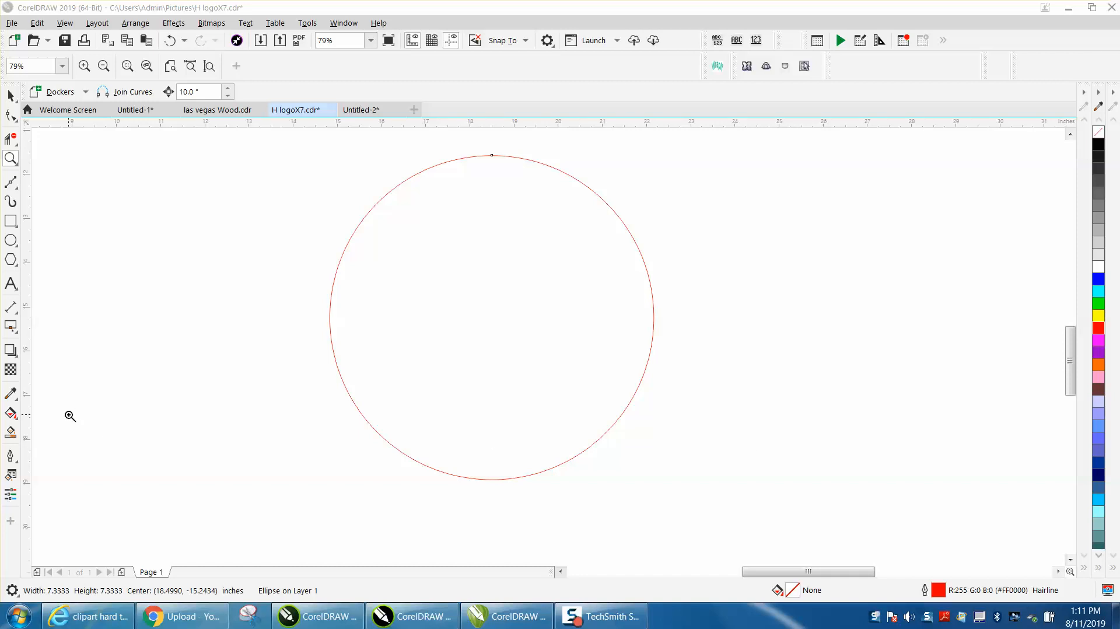
pyautogui.moveTo(13, 591)
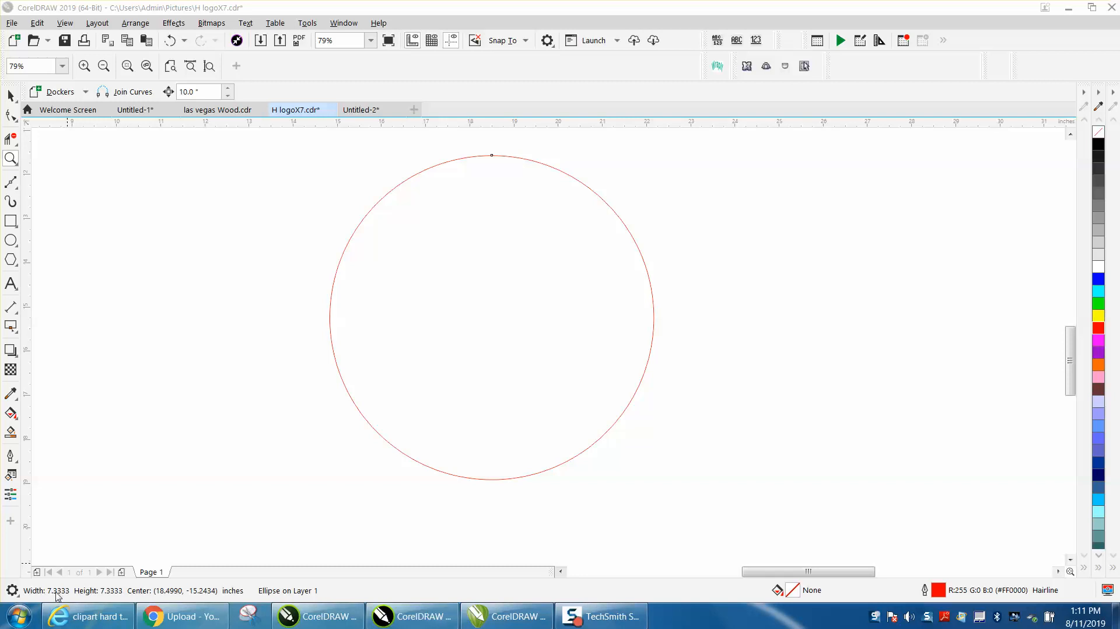
pyautogui.moveTo(226, 535)
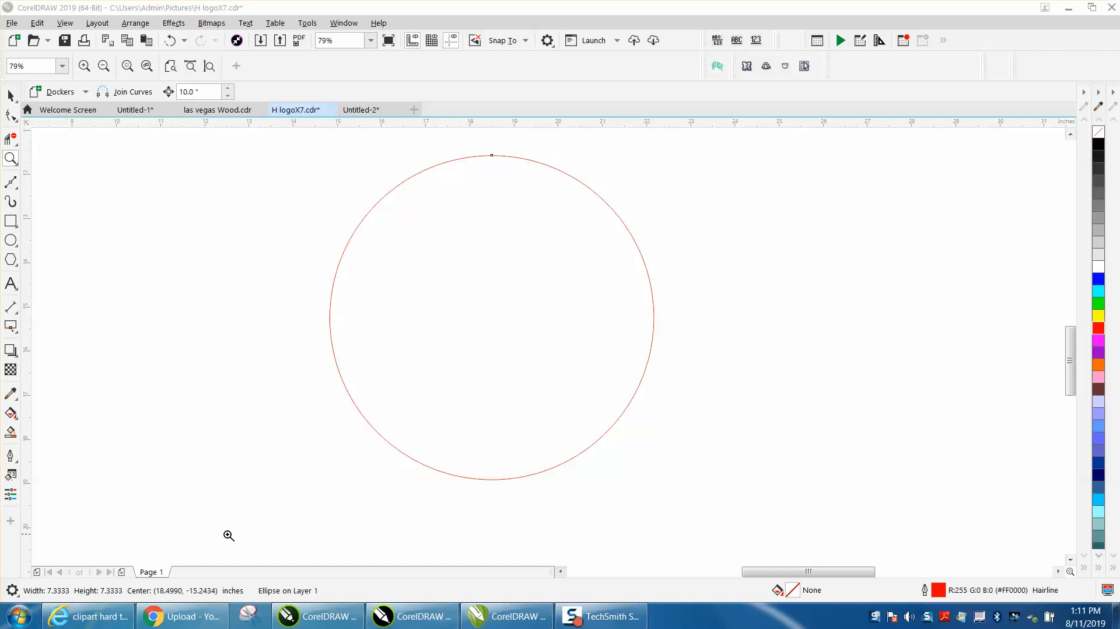
pyautogui.moveTo(140, 489)
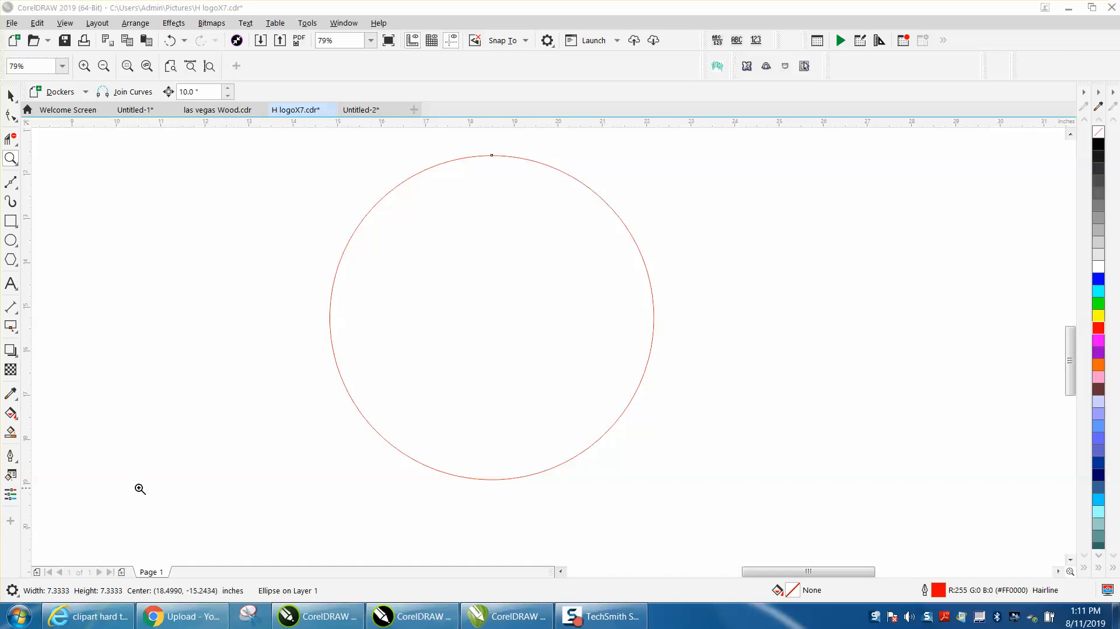
pyautogui.moveTo(587, 568)
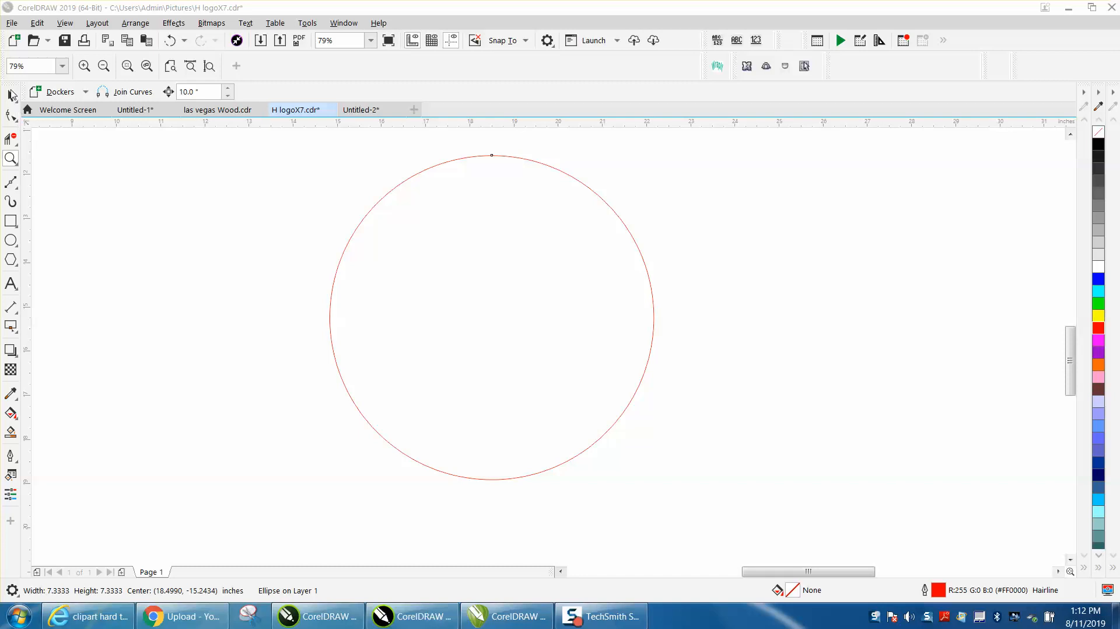
# Select the red circle and set the 2019 status bar to show Cursor Coordinates
pyautogui.click(491, 317)
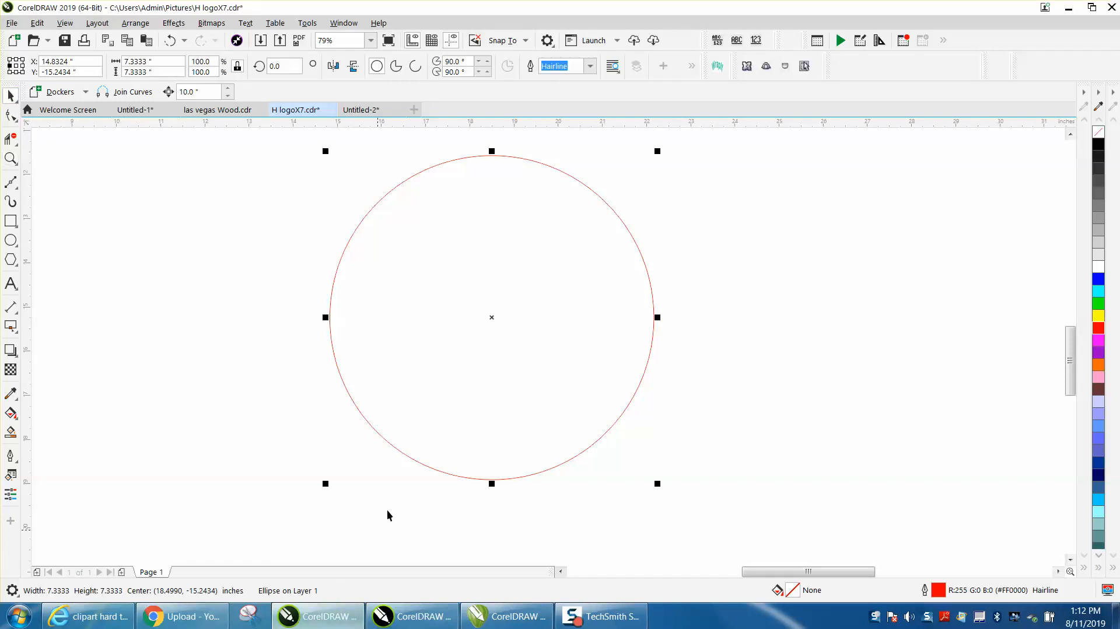
pyautogui.moveTo(108, 598)
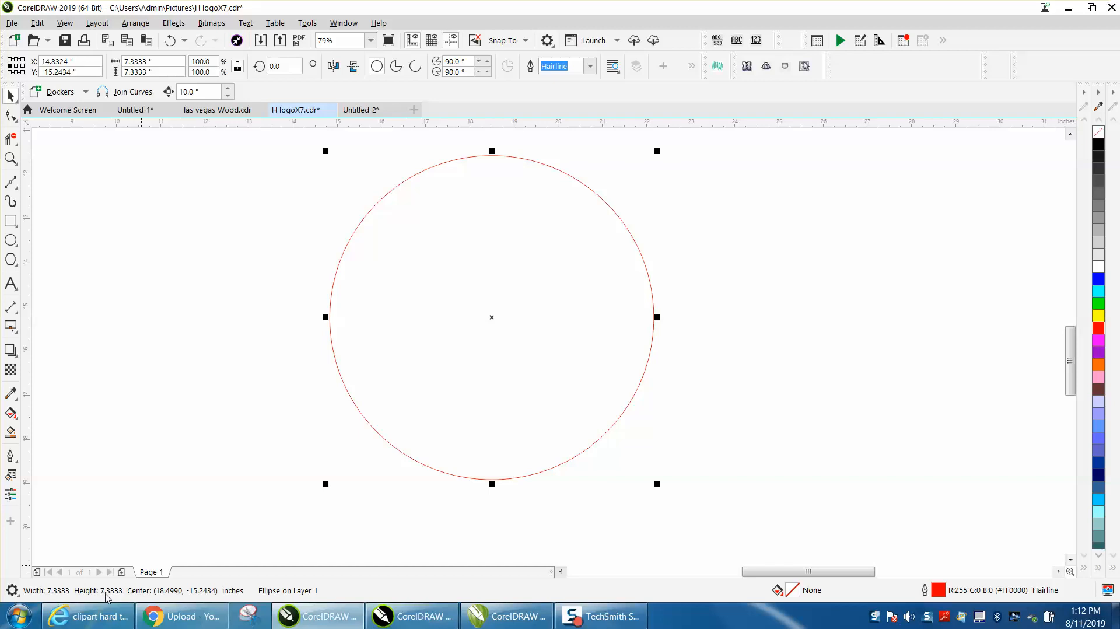
pyautogui.moveTo(79, 598)
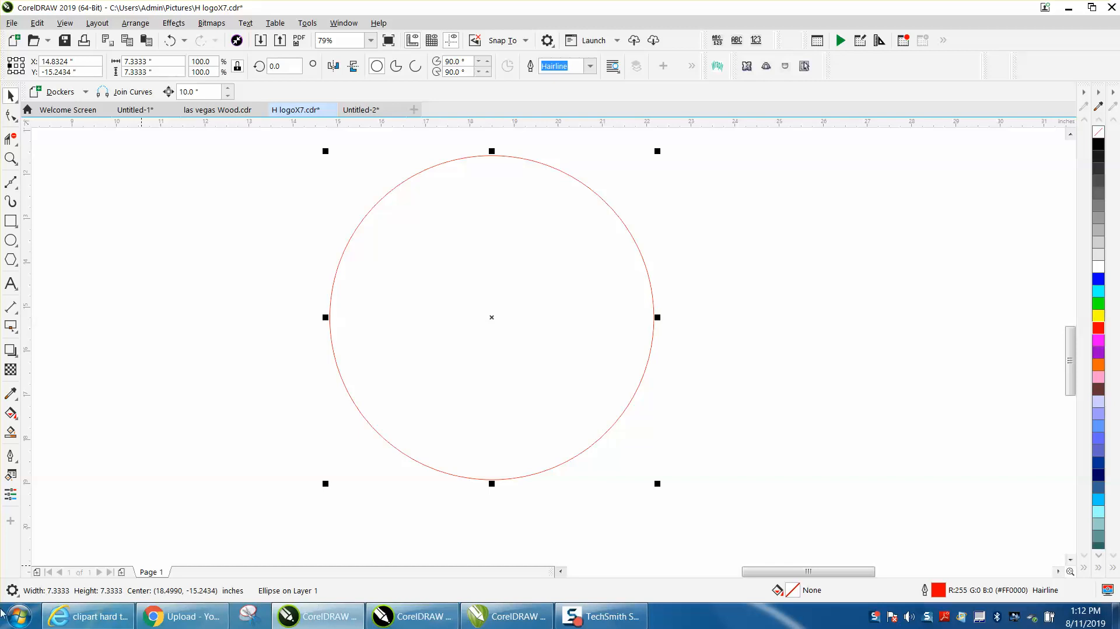
pyautogui.click(11, 588)
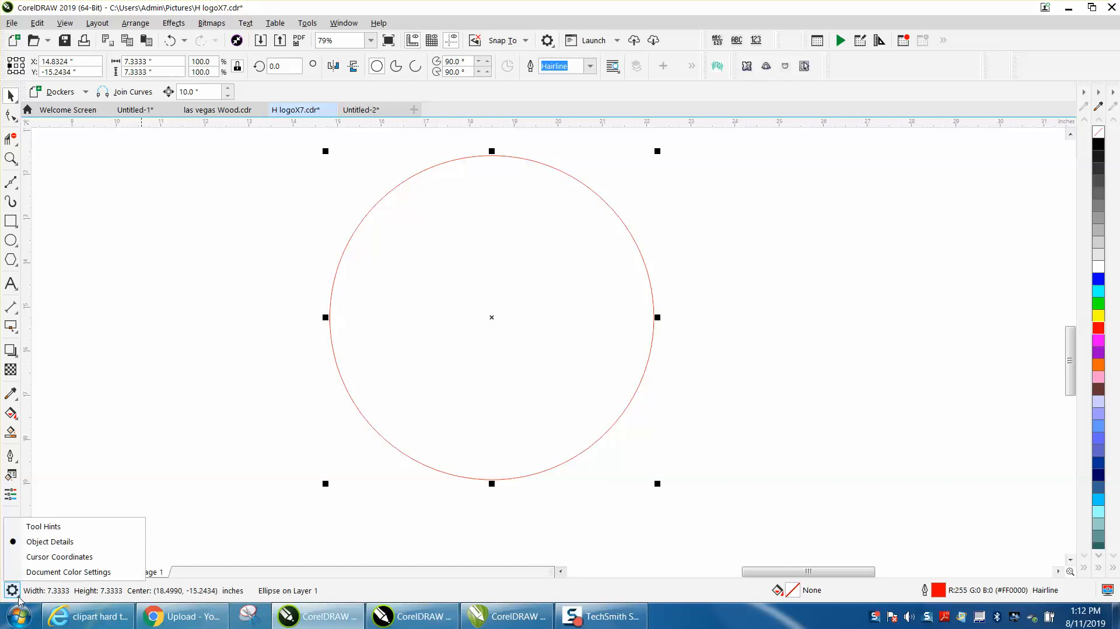
pyautogui.click(9, 591)
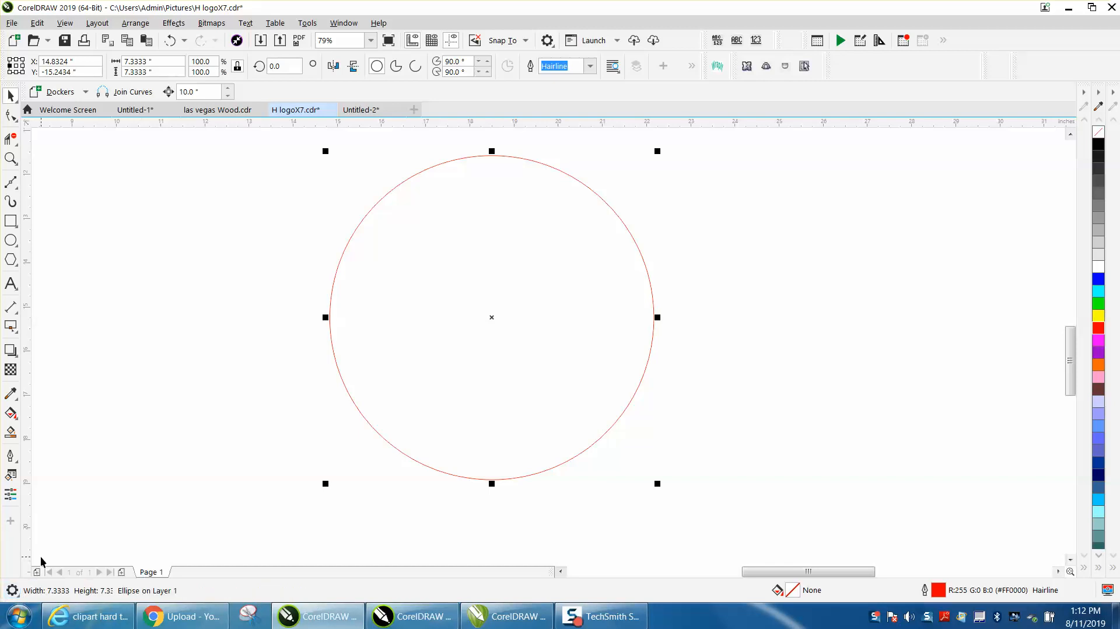
pyautogui.moveTo(144, 422)
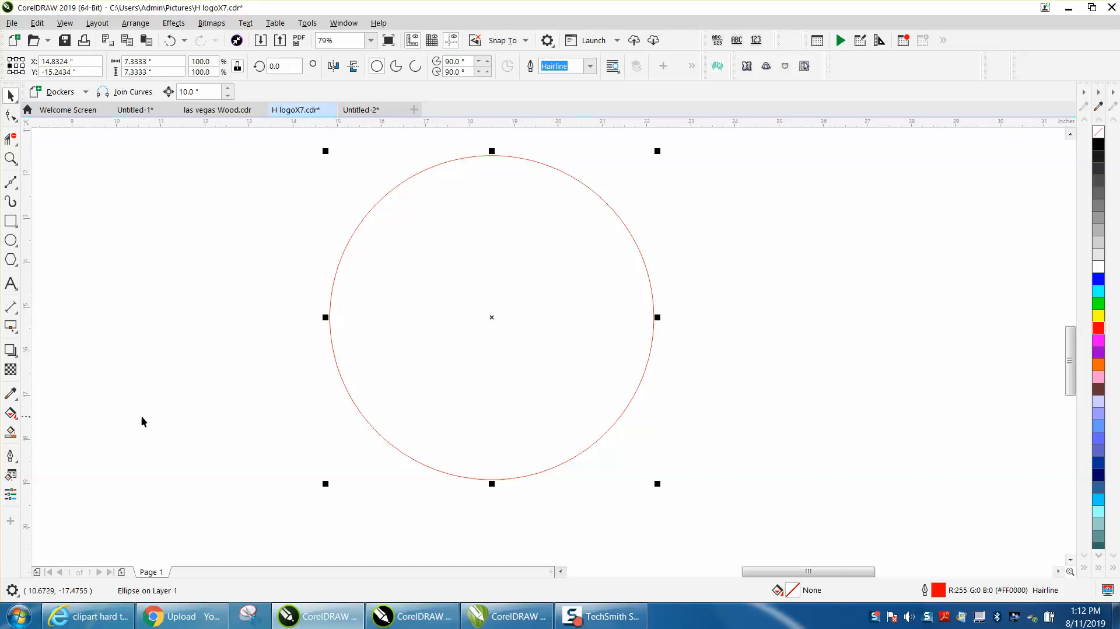
pyautogui.moveTo(139, 507)
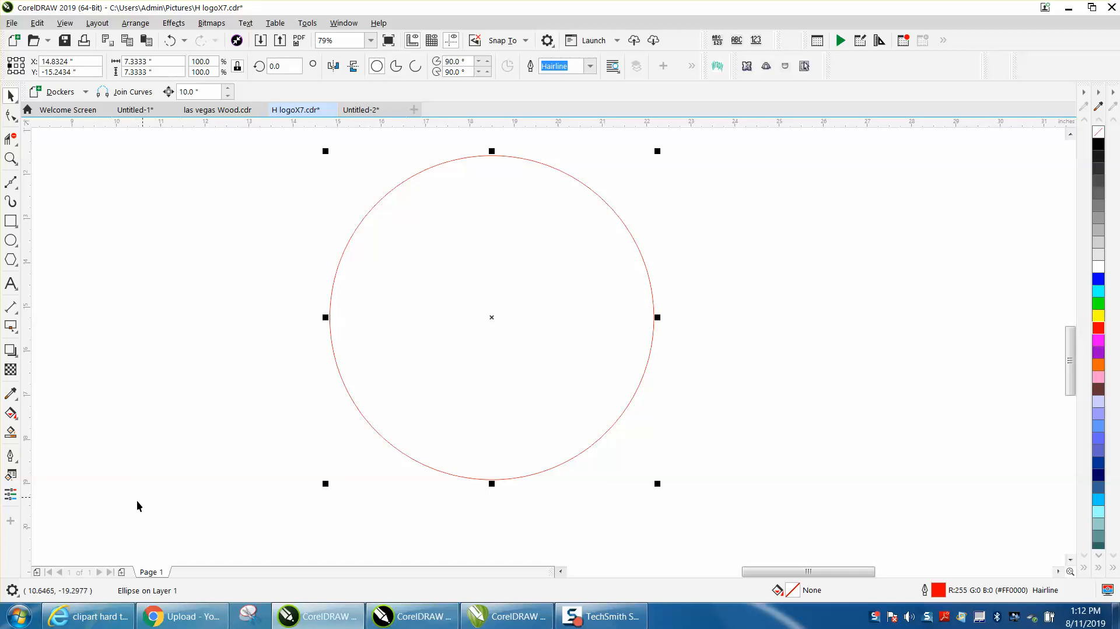
pyautogui.moveTo(150, 474)
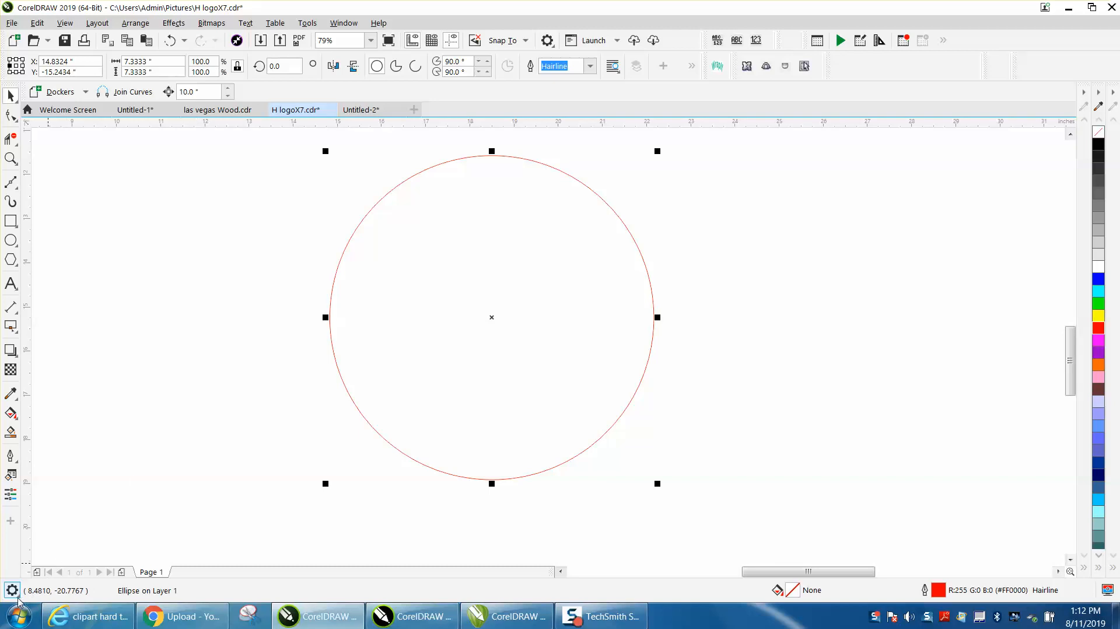
# Set the 2019 status bar to show Tool Hints instead of coordinates
pyautogui.click(9, 591)
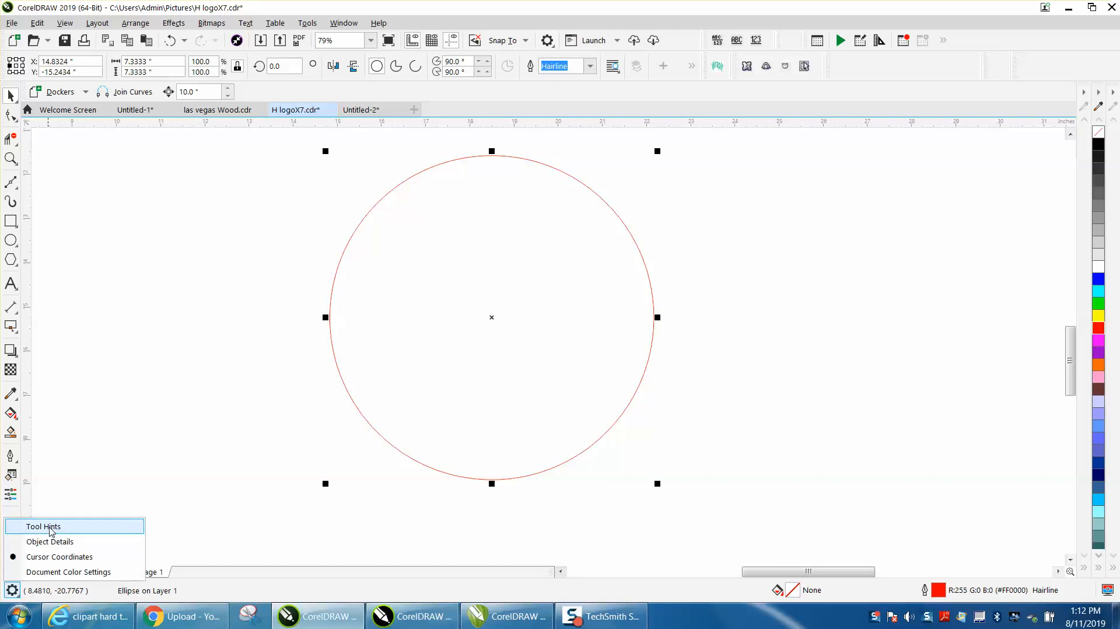
pyautogui.click(42, 526)
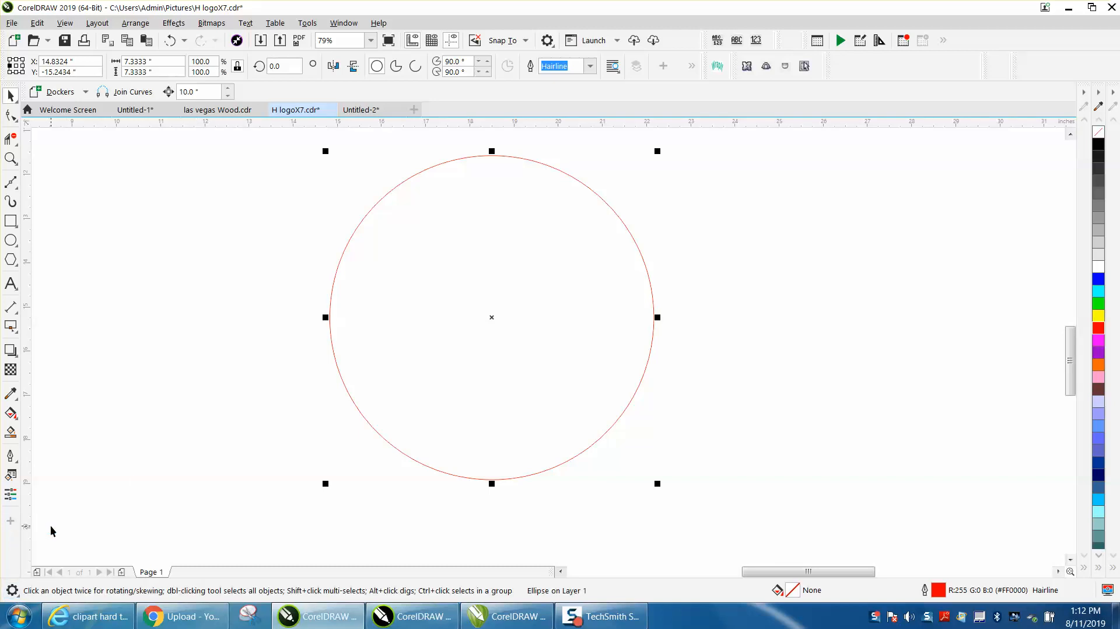
pyautogui.moveTo(314, 417)
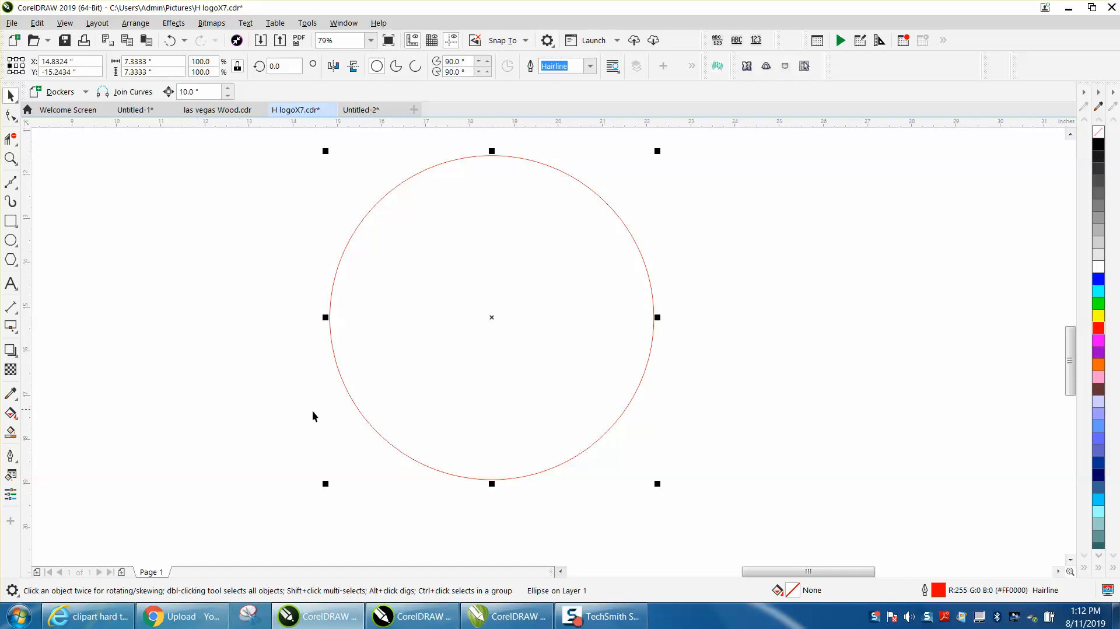
pyautogui.moveTo(35, 596)
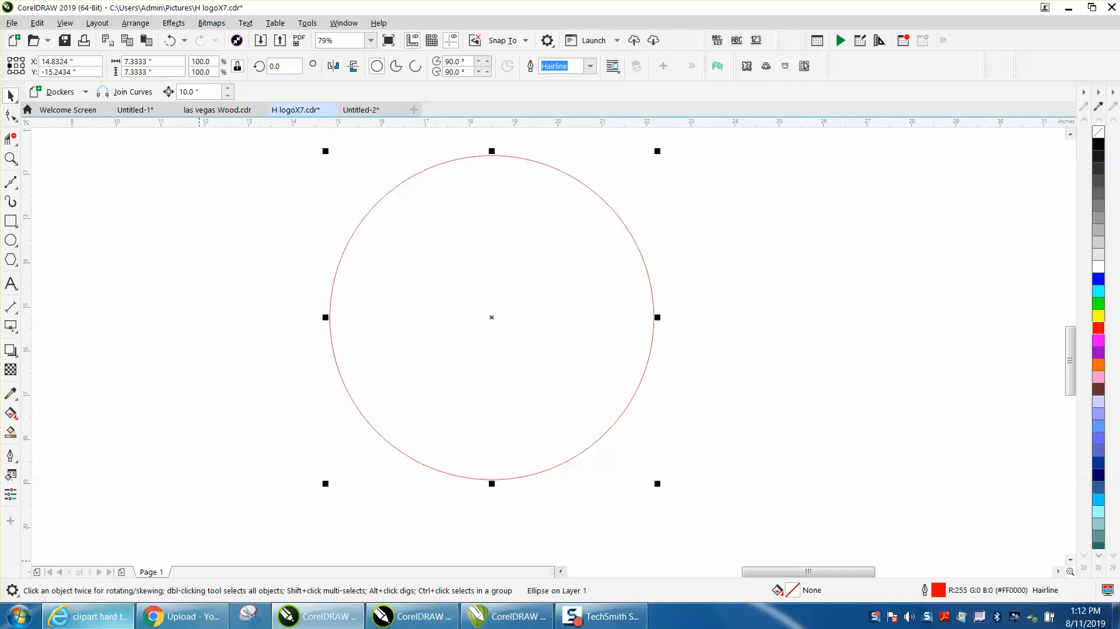
pyautogui.moveTo(155, 394)
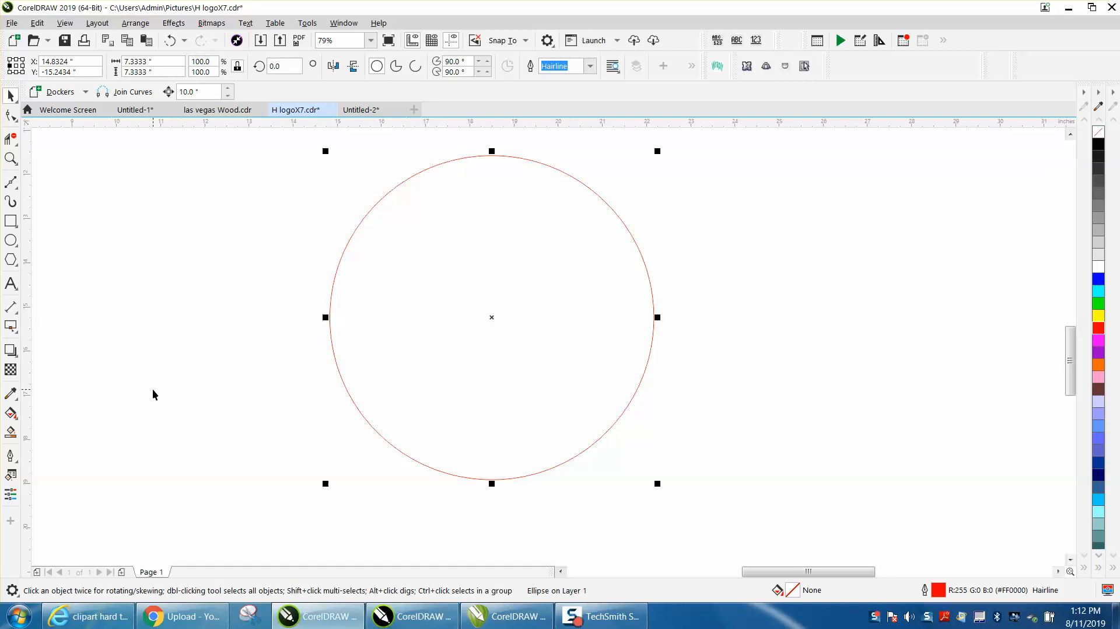
pyautogui.moveTo(212, 419)
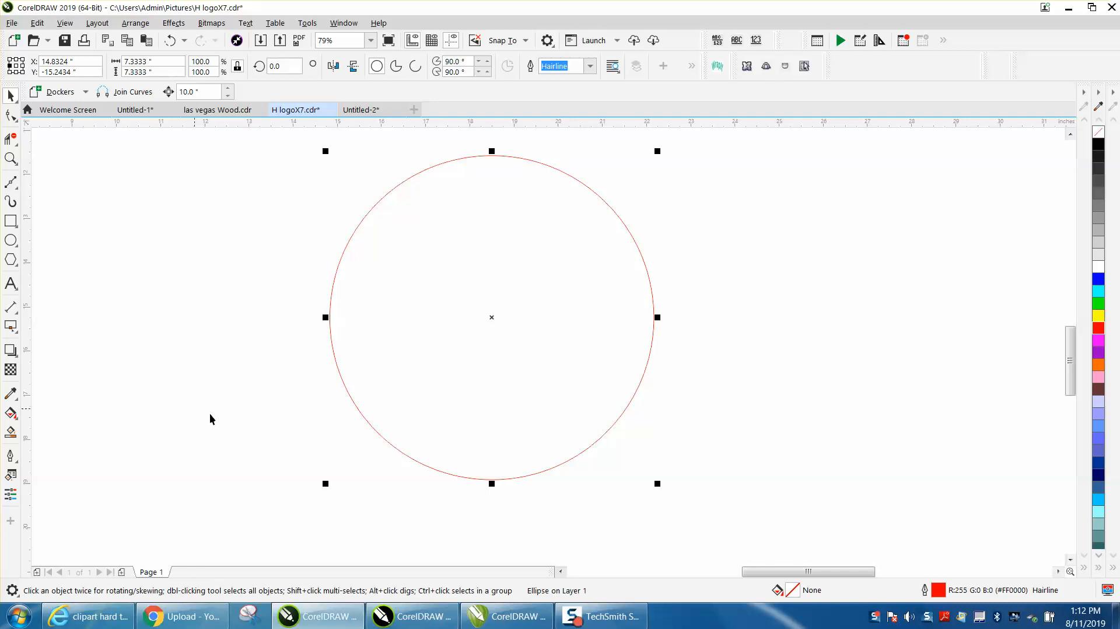
pyautogui.moveTo(340, 505)
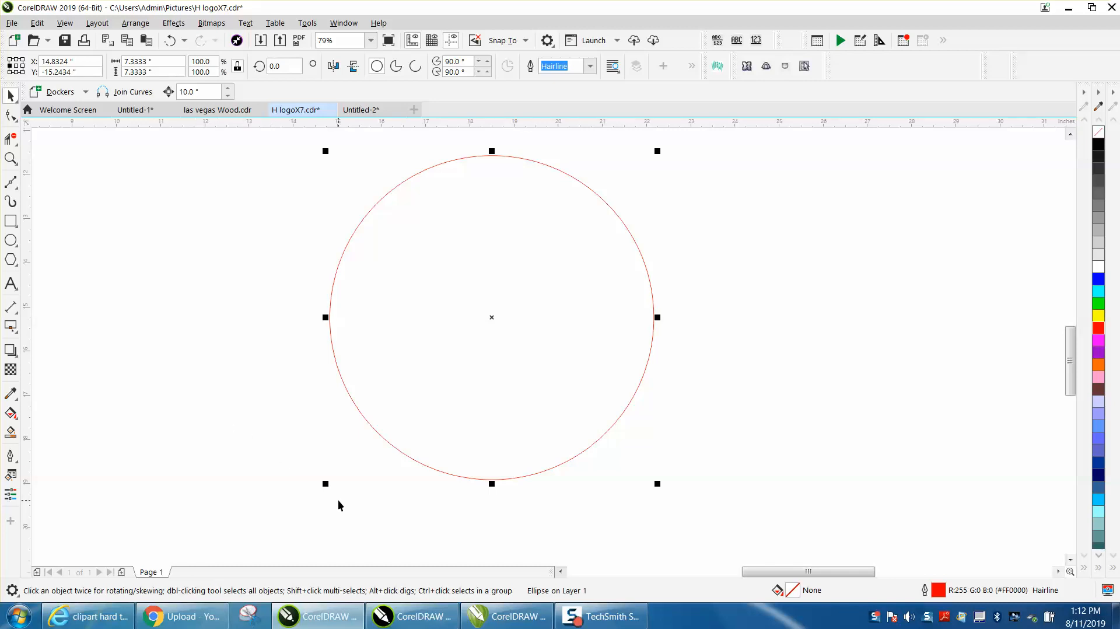
pyautogui.moveTo(426, 551)
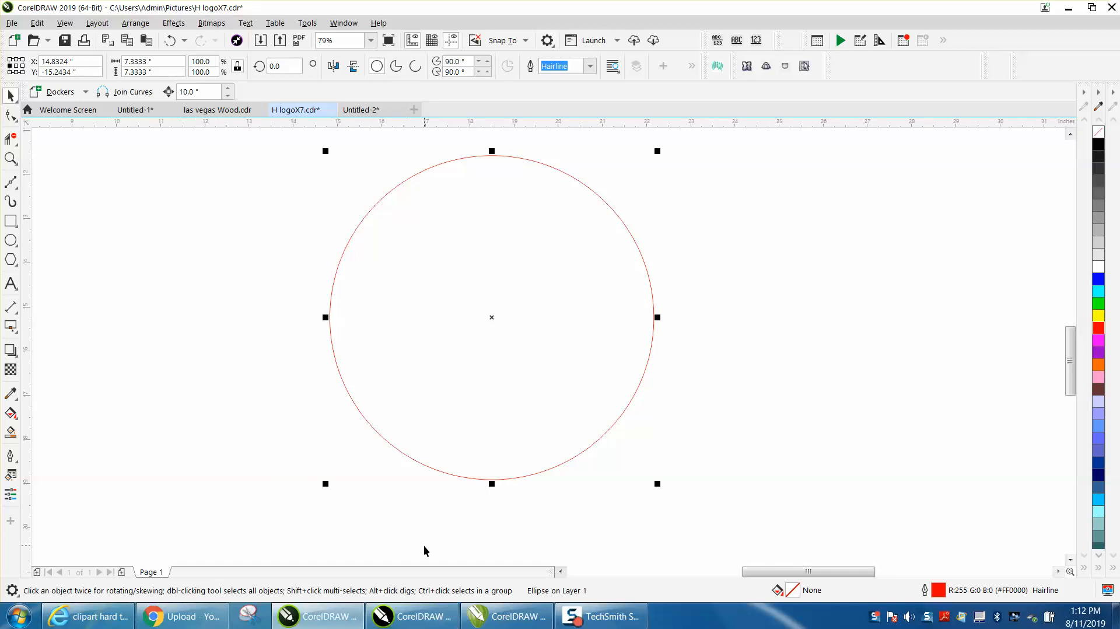
pyautogui.moveTo(513, 561)
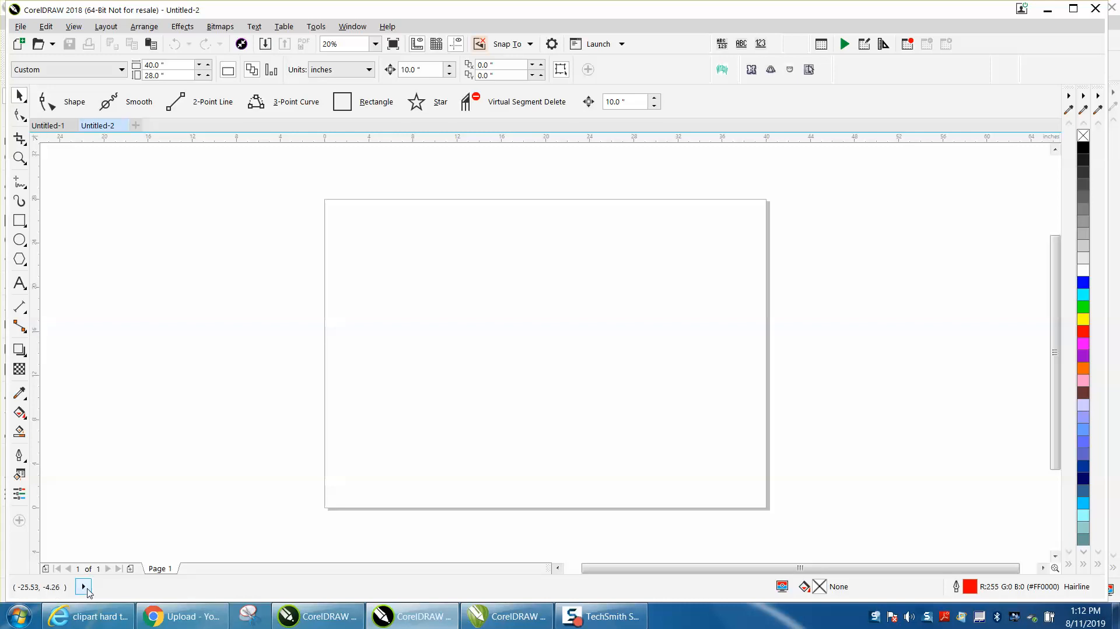
# Draw a red-outlined rectangle about 18.97 by 10.2 inches on the 2018 page
pyautogui.click(83, 587)
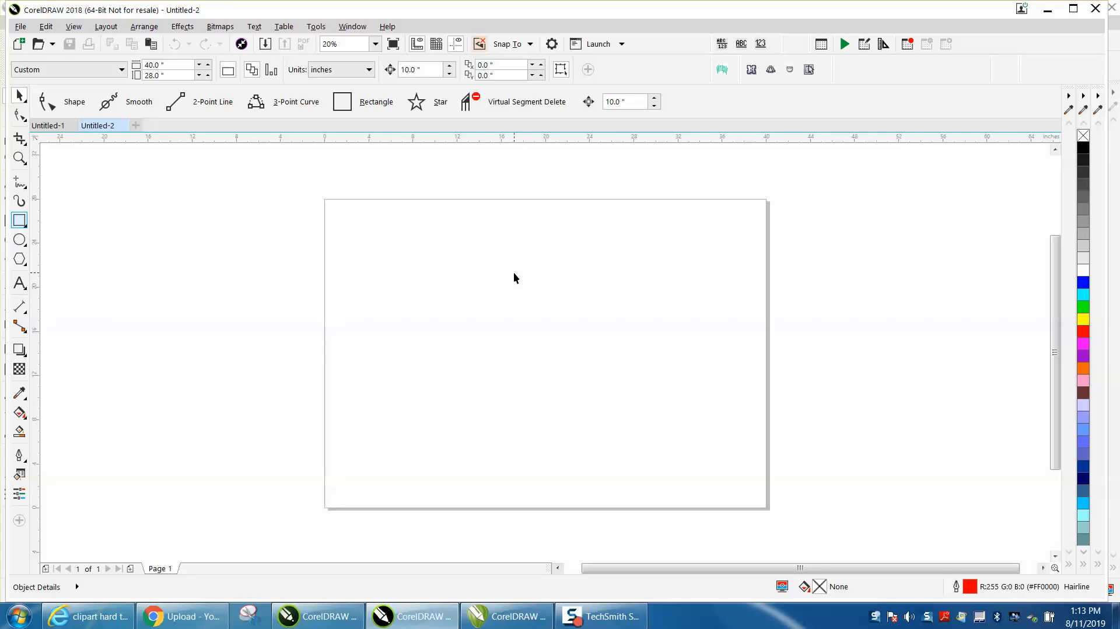
pyautogui.click(18, 220)
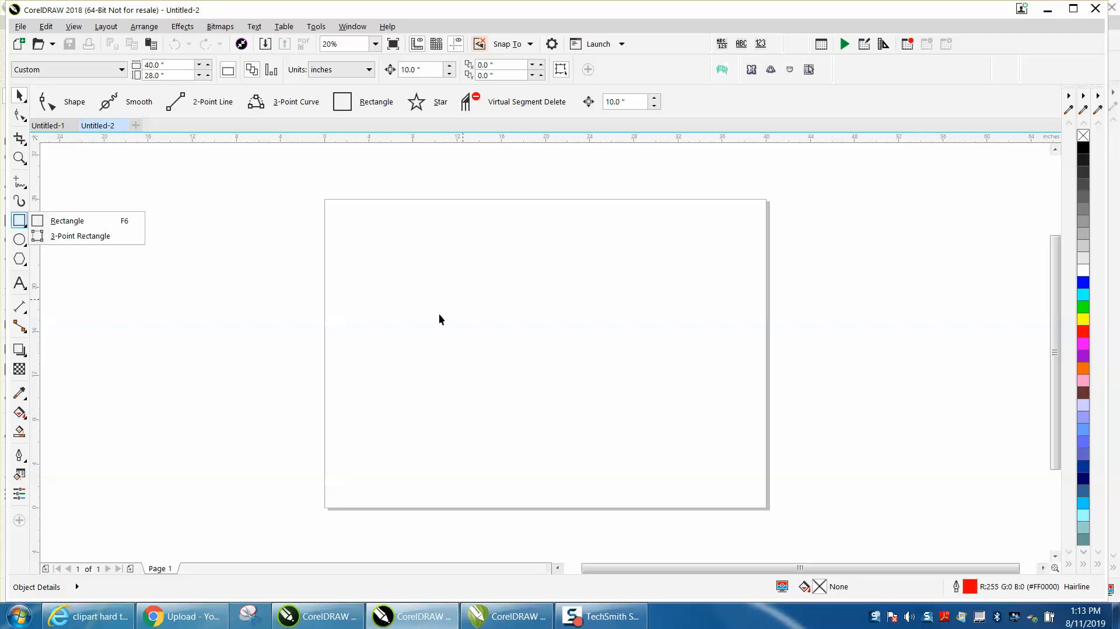
pyautogui.moveTo(336, 277); pyautogui.dragTo(542, 388)
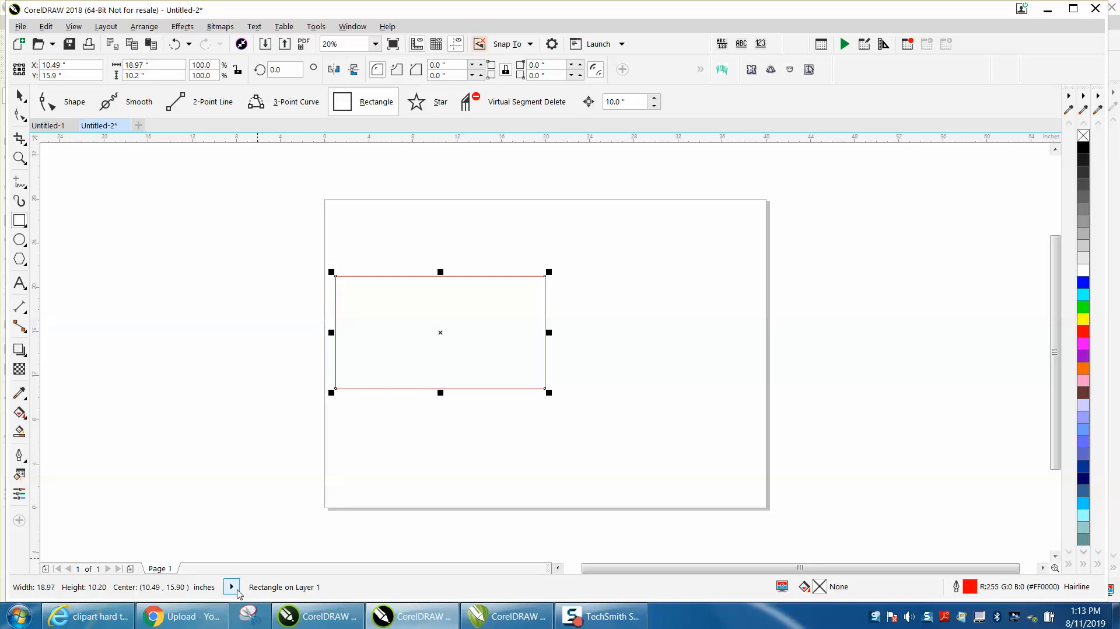
# Set the 2018 status bar to Cursor Coordinates, then to Tool Hints
pyautogui.click(231, 587)
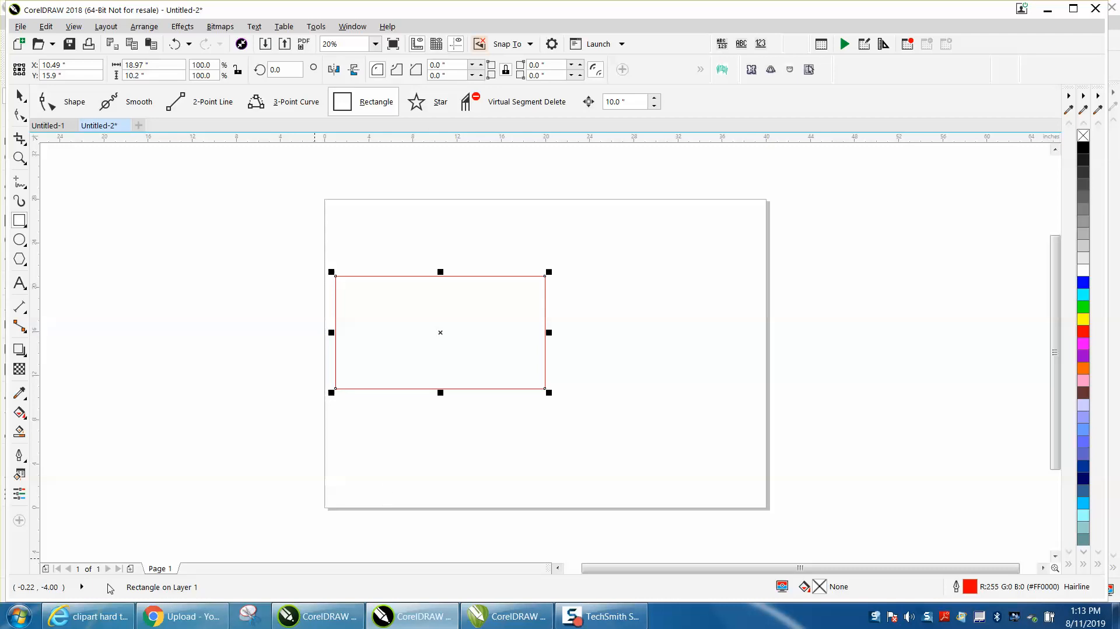
pyautogui.click(81, 588)
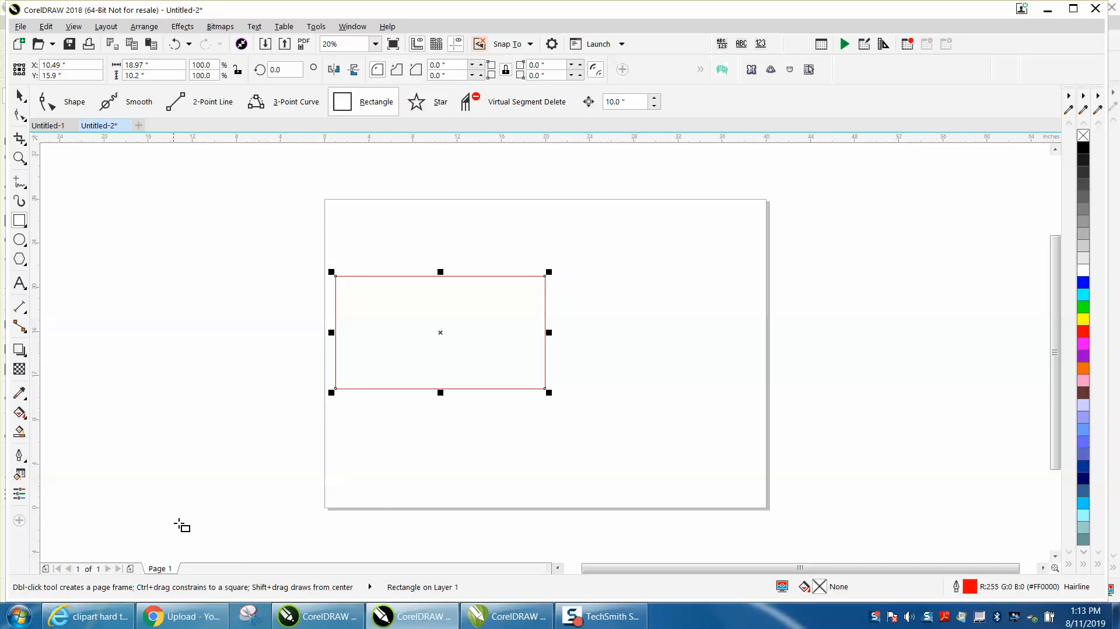
pyautogui.moveTo(161, 515)
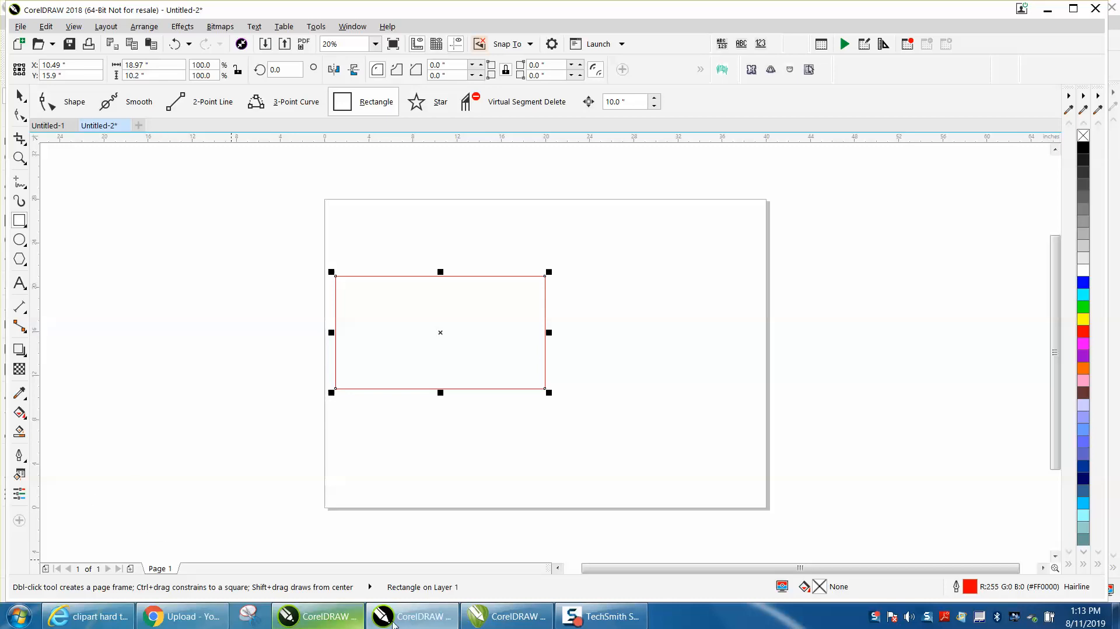
# In CorelDRAW X6, show the 11.559-inch circle's size and center in the status bar
pyautogui.click(506, 616)
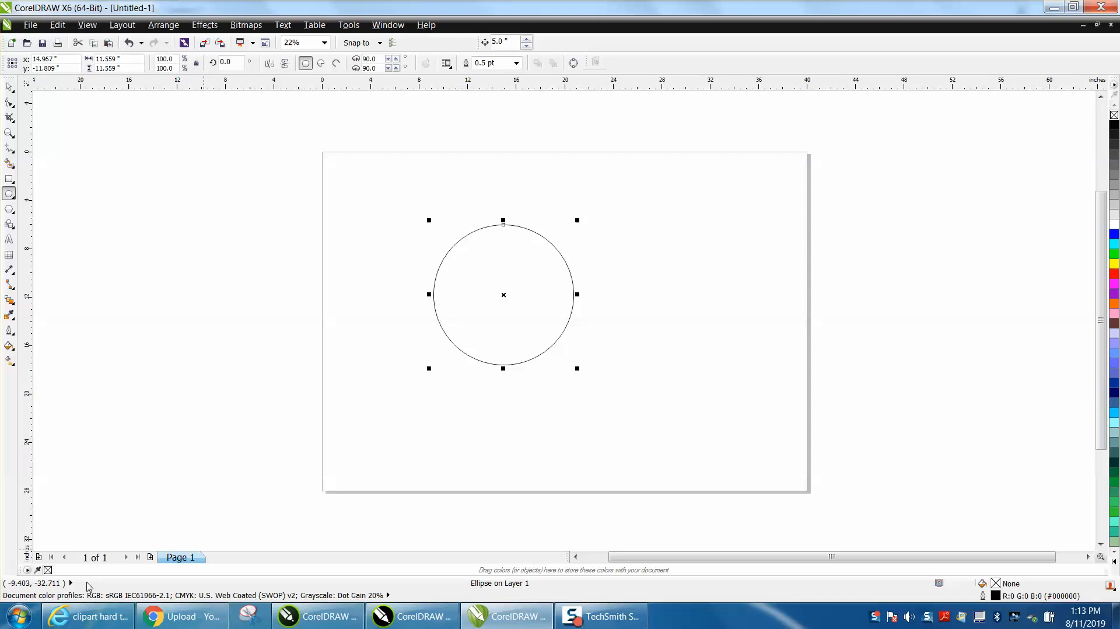
pyautogui.click(71, 583)
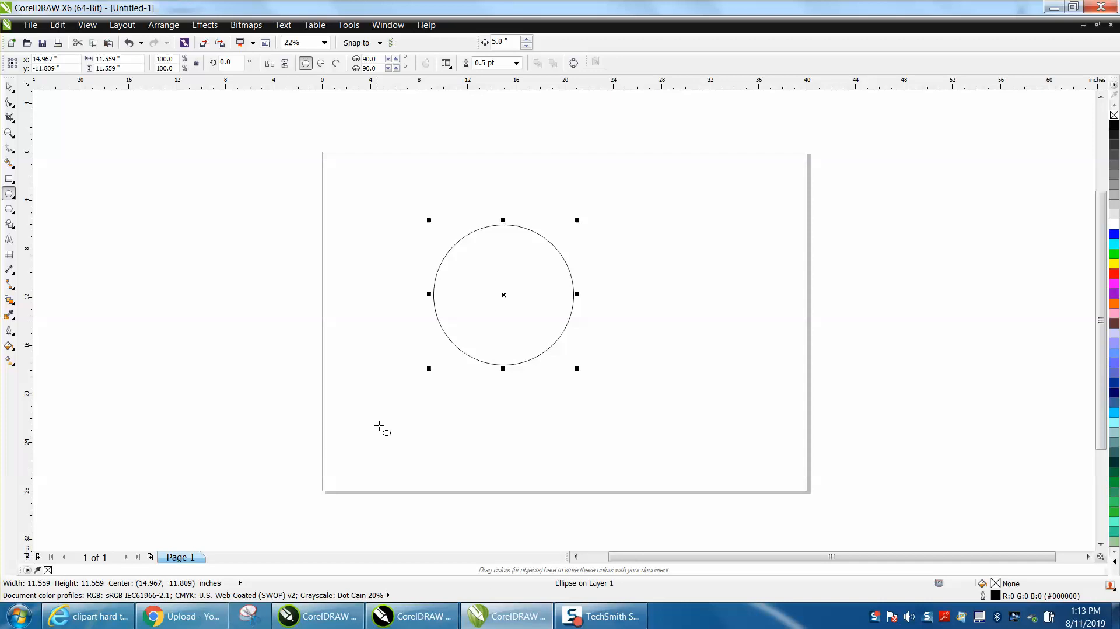
pyautogui.moveTo(515, 585)
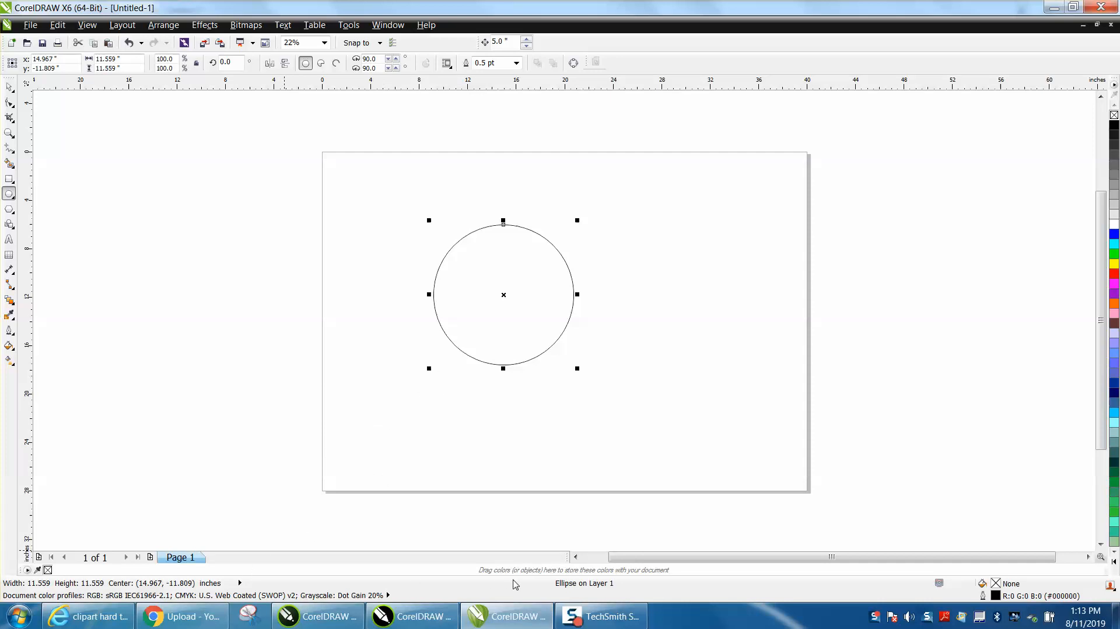
pyautogui.moveTo(64, 587)
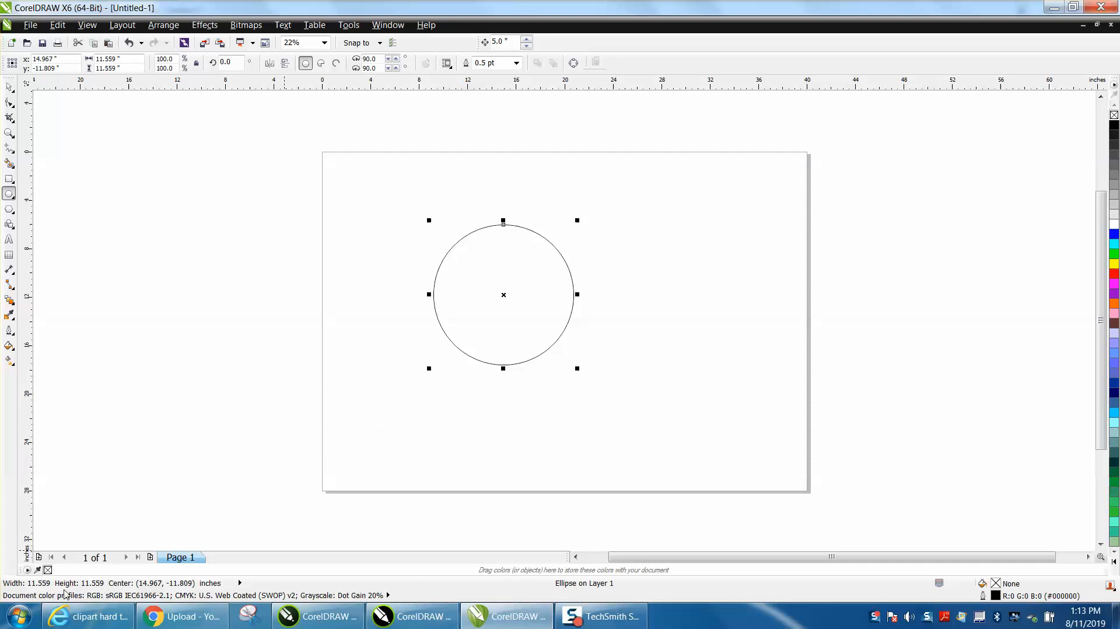
pyautogui.moveTo(46, 589)
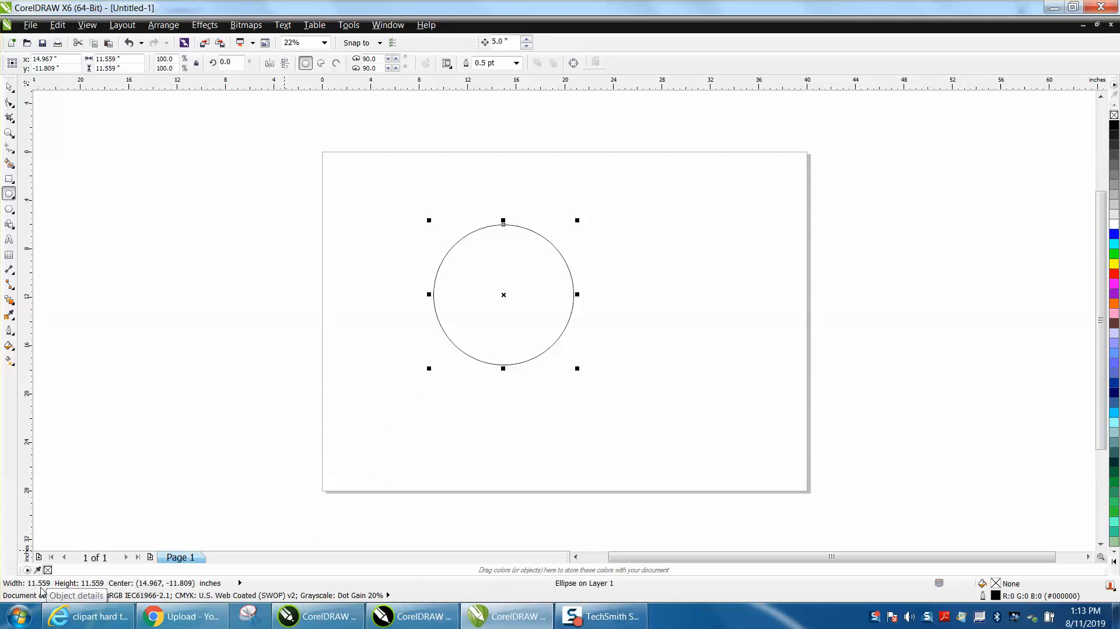
pyautogui.moveTo(80, 488)
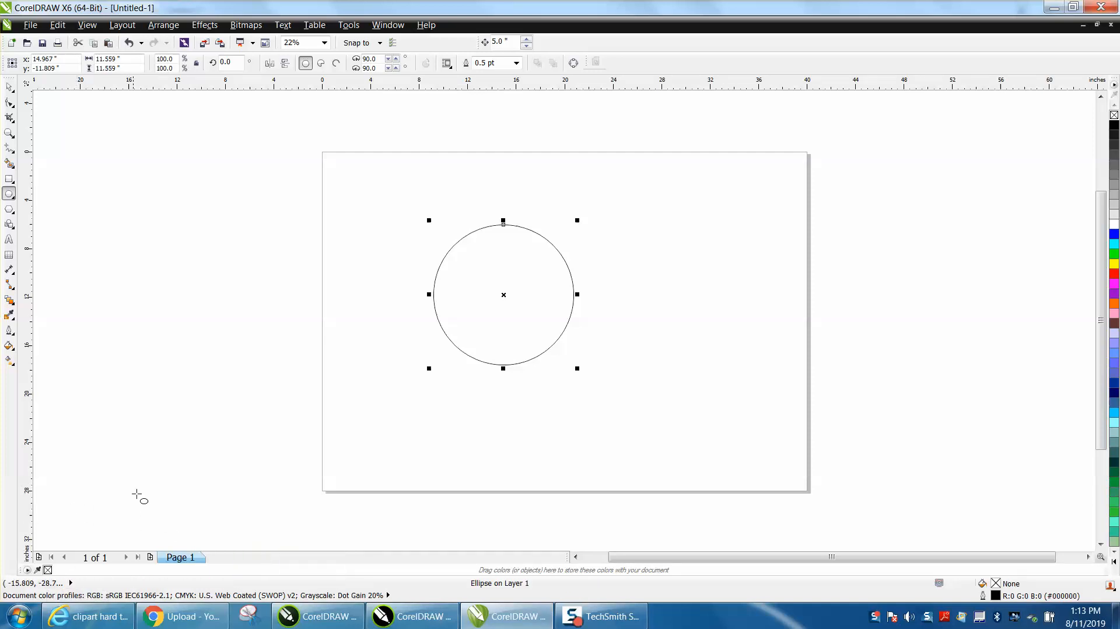
pyautogui.moveTo(370, 596)
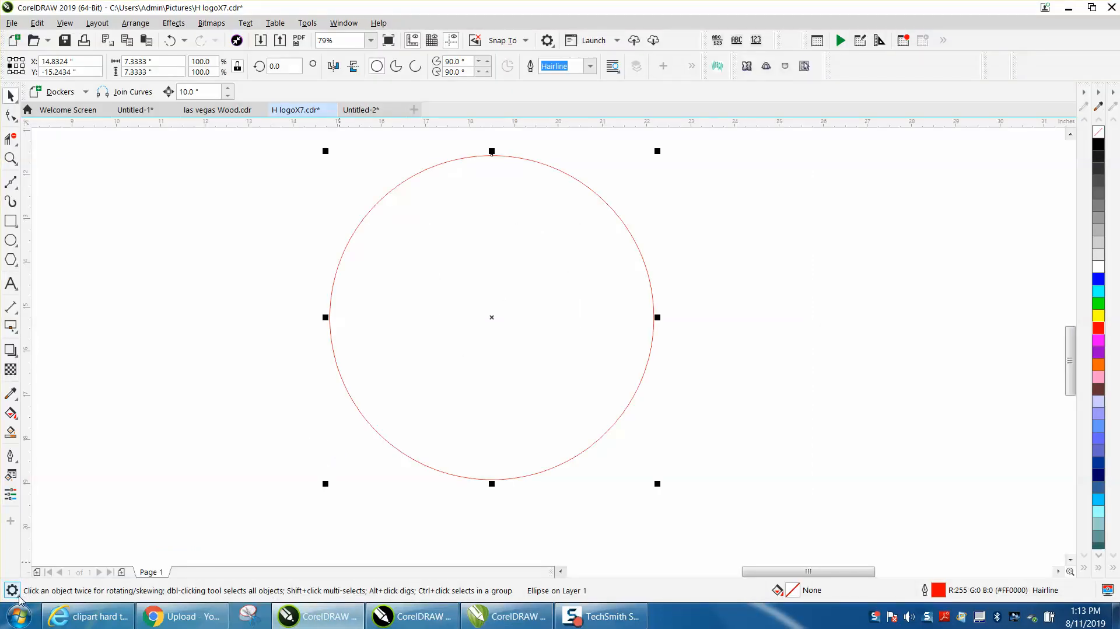
# Show the 7.33-inch circle's Object Details, then switch the 2019 status bar to Tool Hints
pyautogui.click(8, 590)
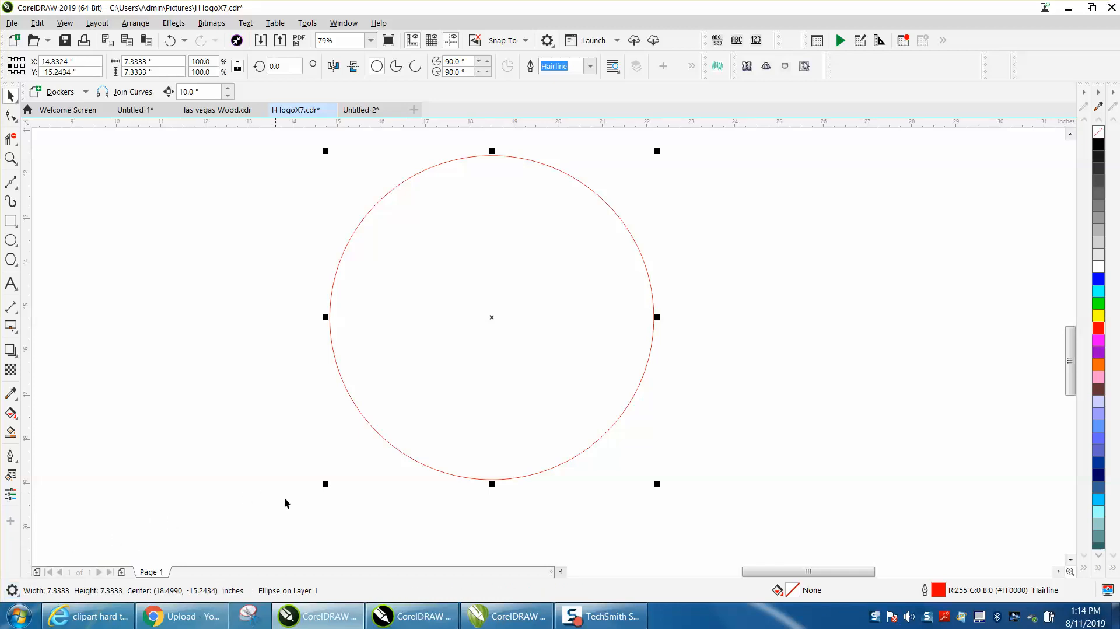
pyautogui.moveTo(336, 562)
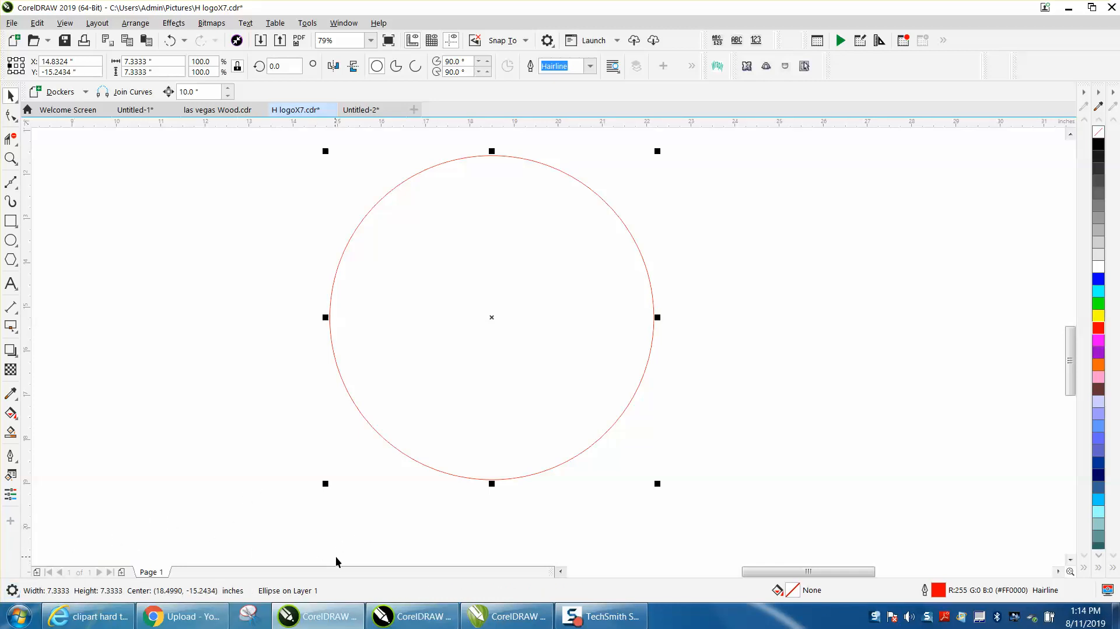
pyautogui.moveTo(26, 606)
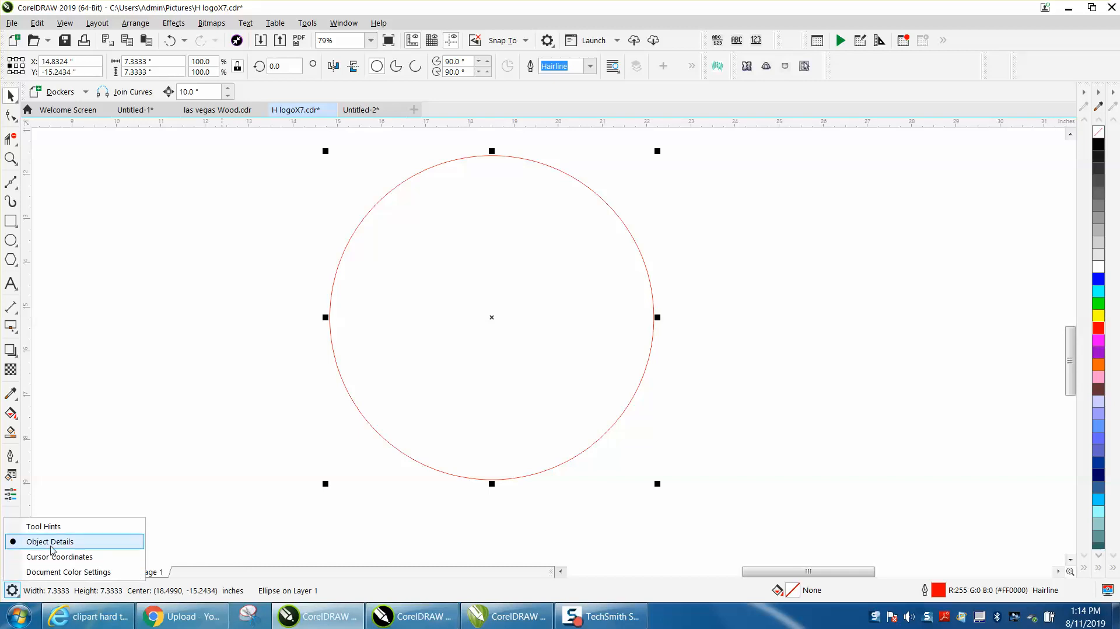
pyautogui.click(50, 541)
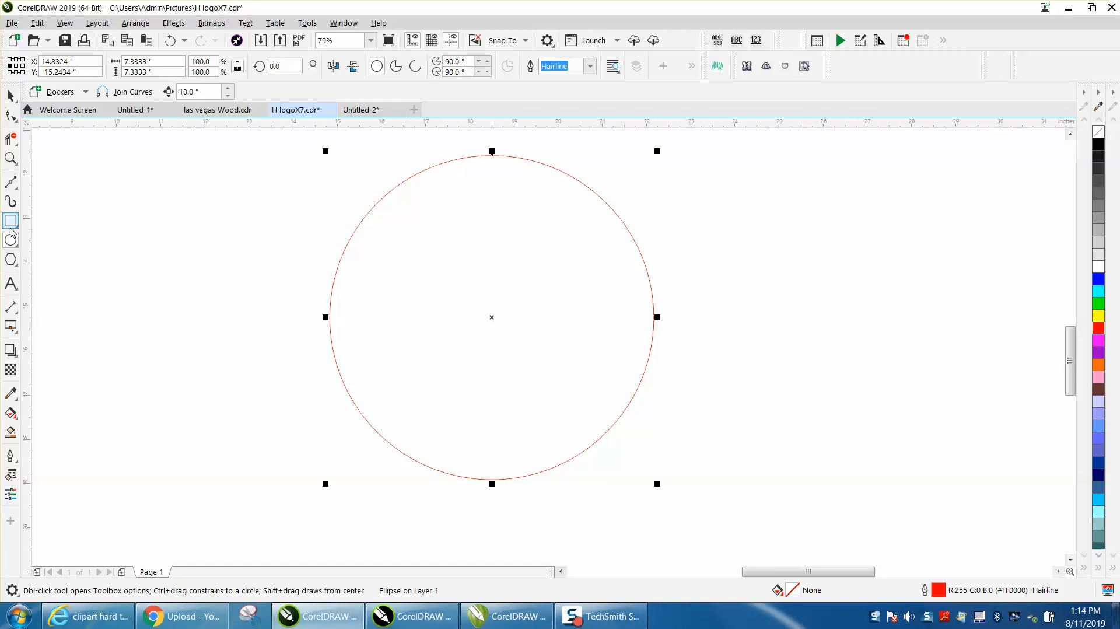
# Activate the Zoom tool so the status bar hint explains zooming clicks
pyautogui.click(9, 157)
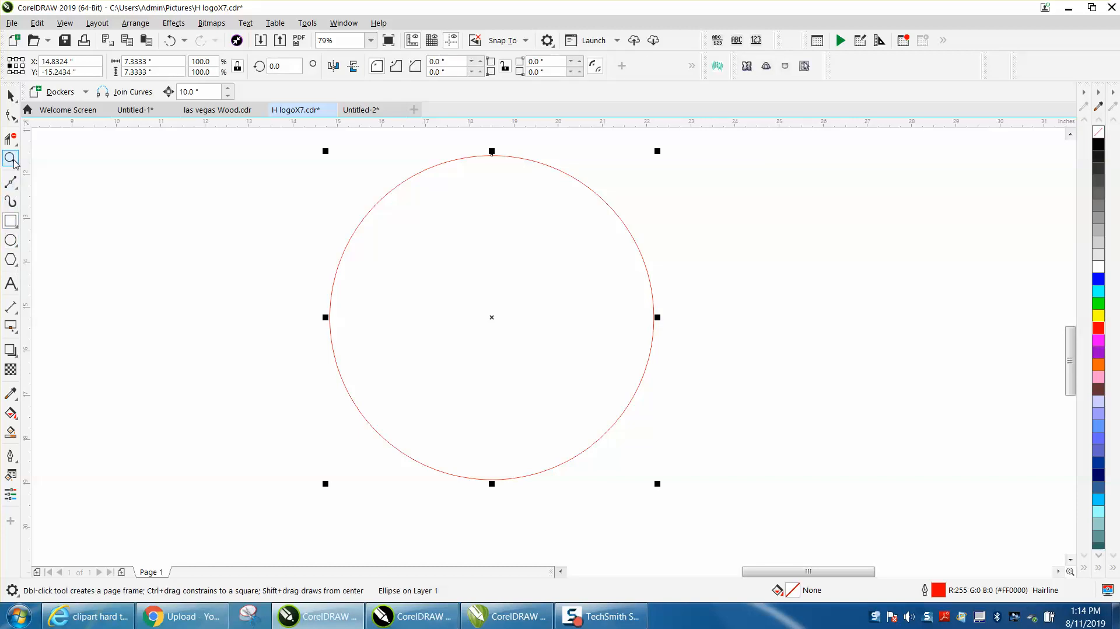
pyautogui.click(10, 158)
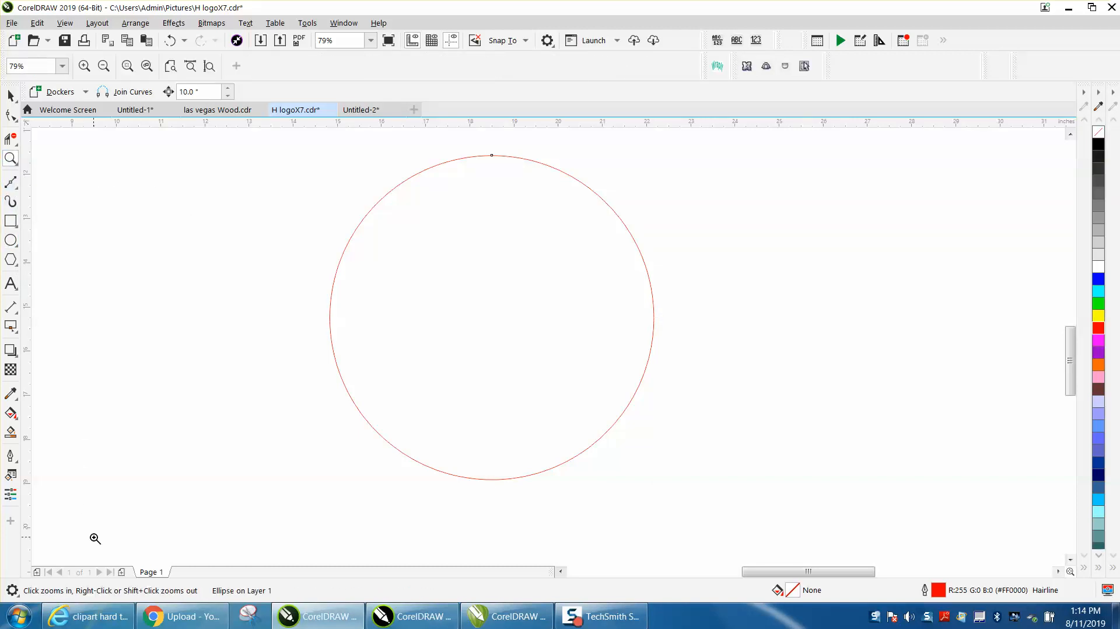
pyautogui.moveTo(213, 534)
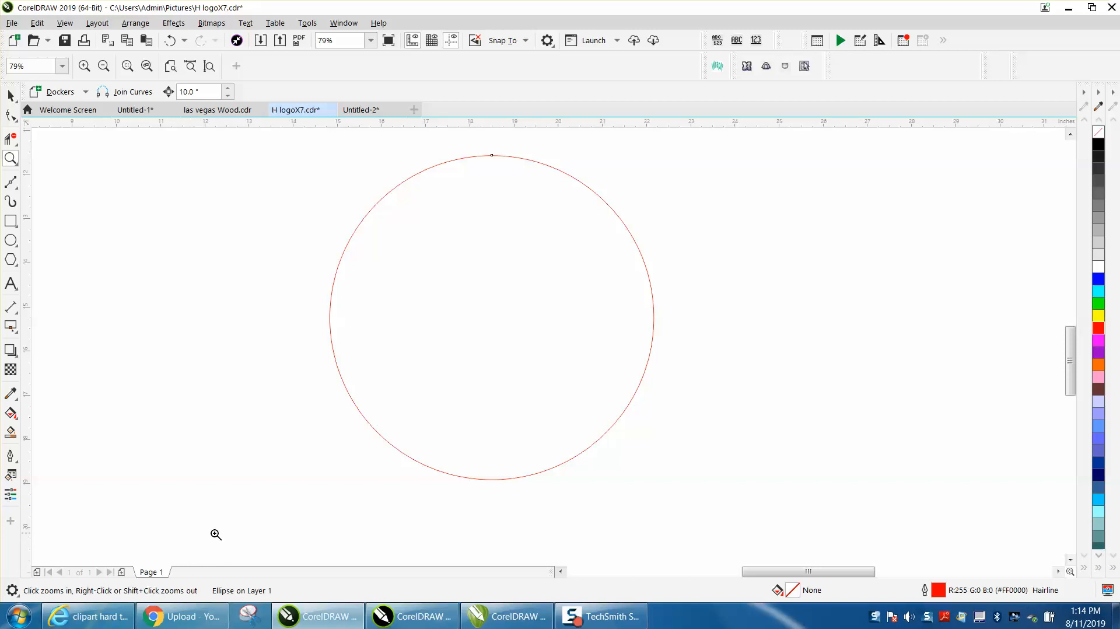
pyautogui.moveTo(259, 555)
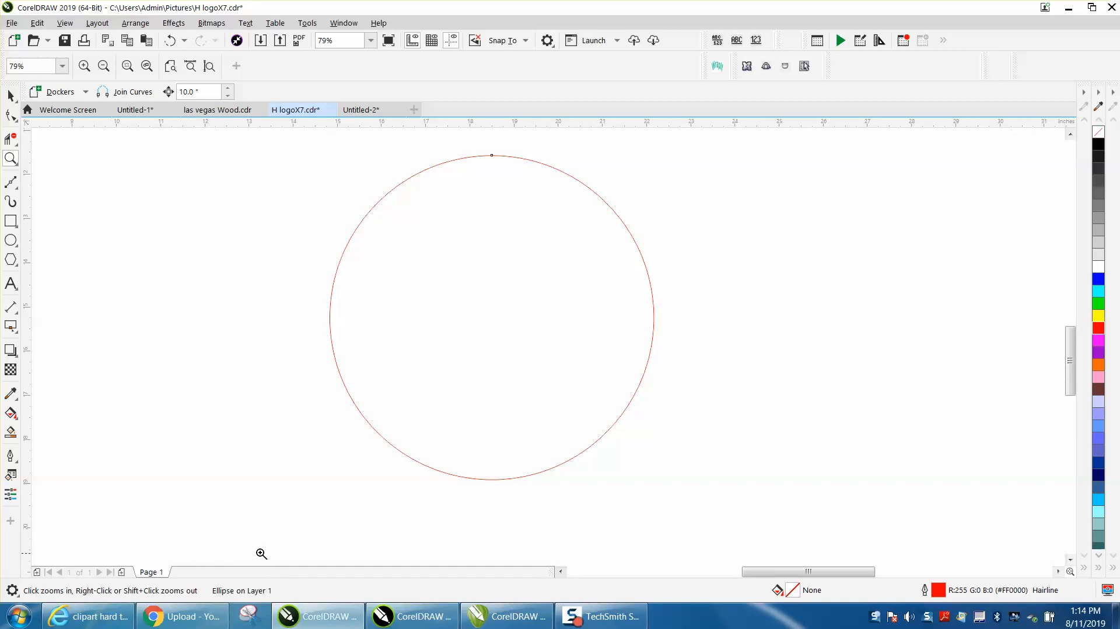